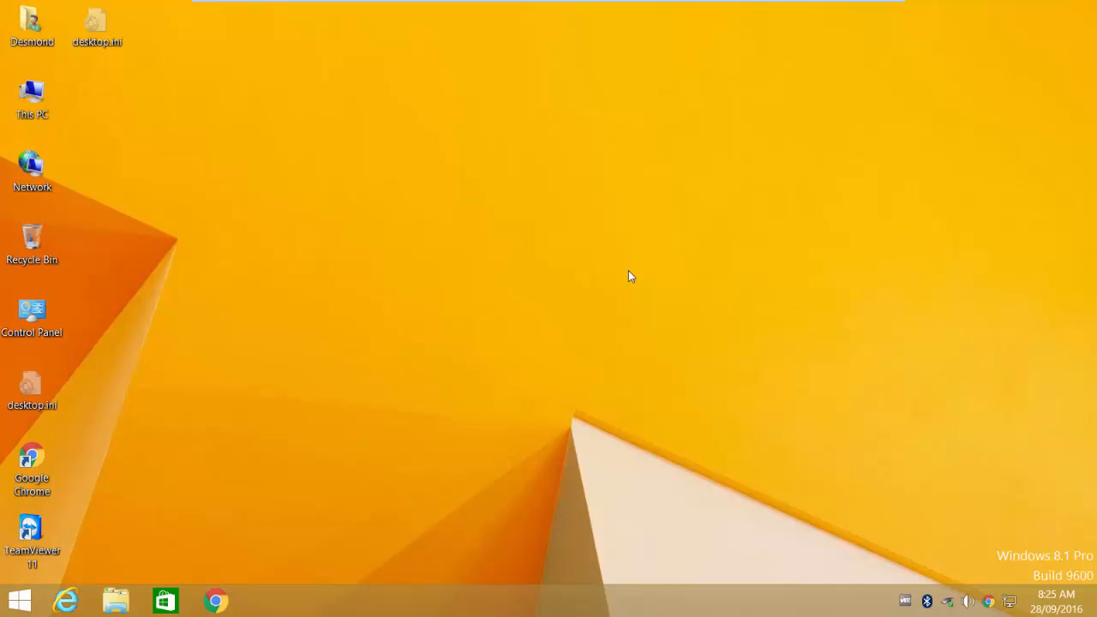
mouse_move(514, 296)
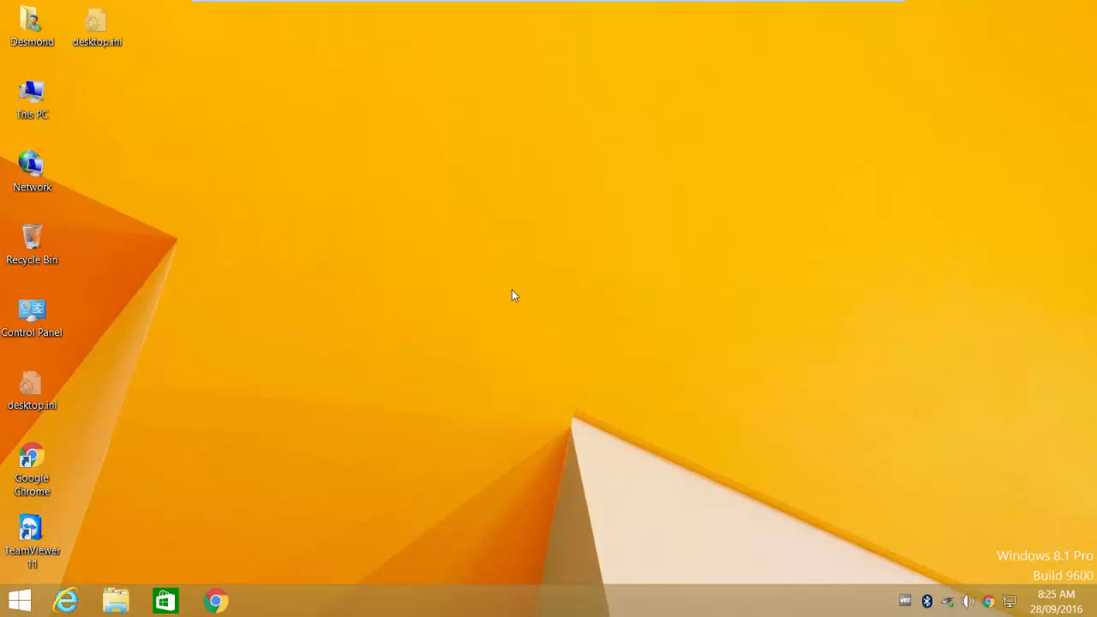
mouse_move(453, 309)
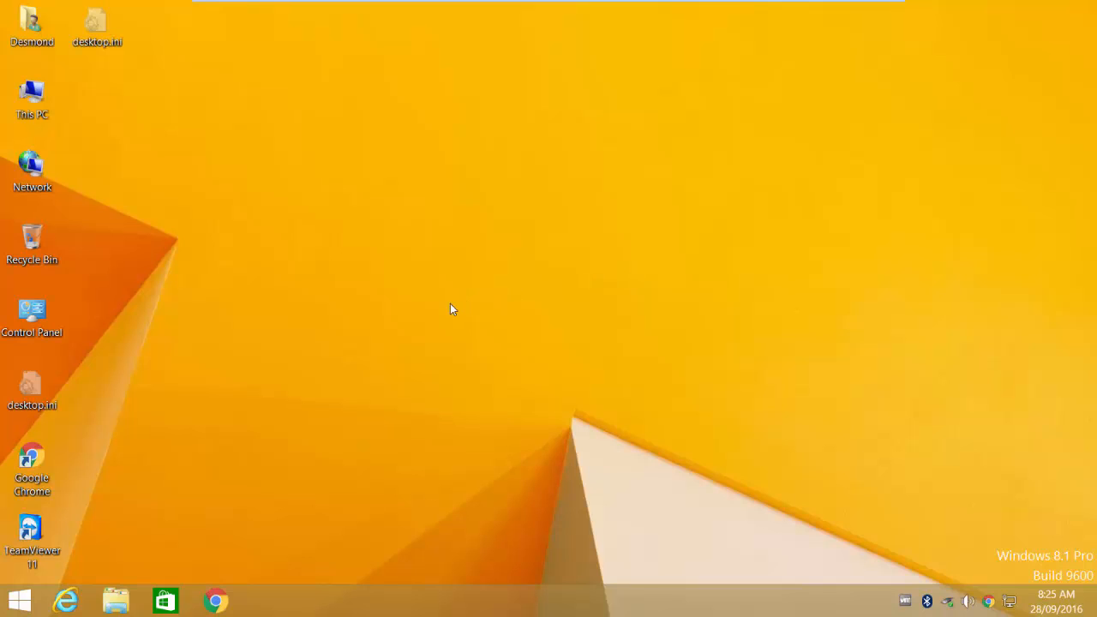
Step: Open This PC from the desktop icon, closing and reopening it before it stays open
click(31, 97)
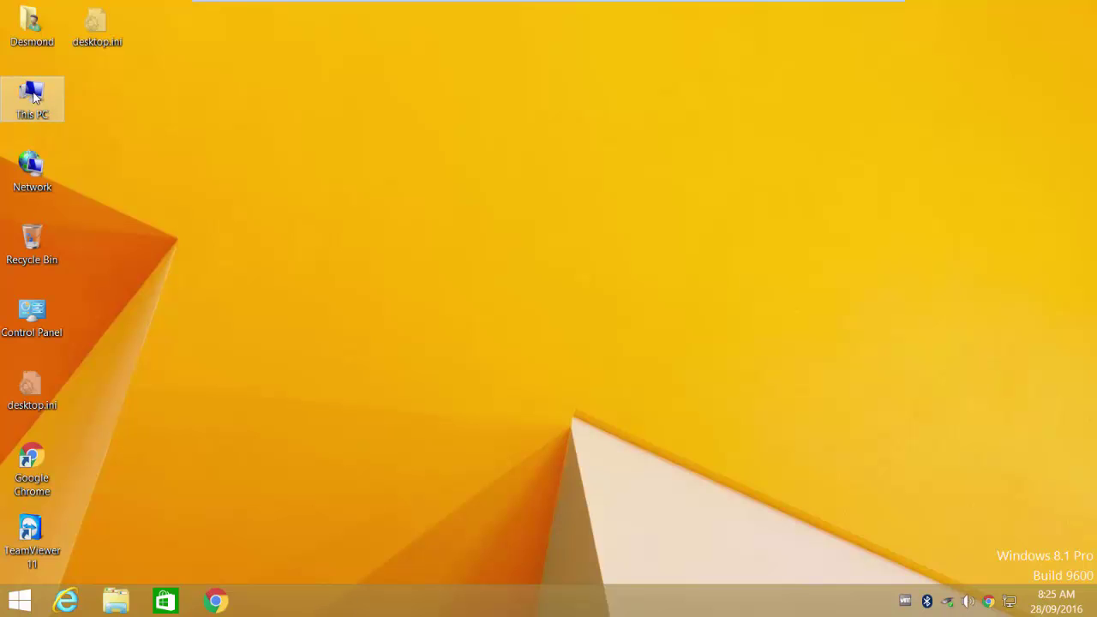
double_click(32, 98)
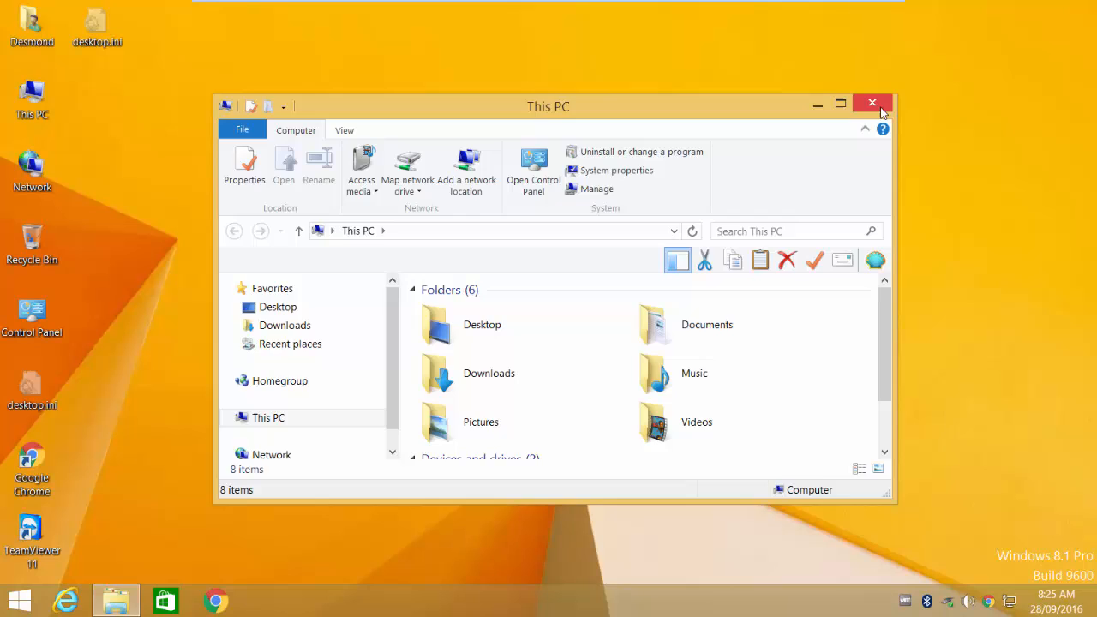
click(19, 600)
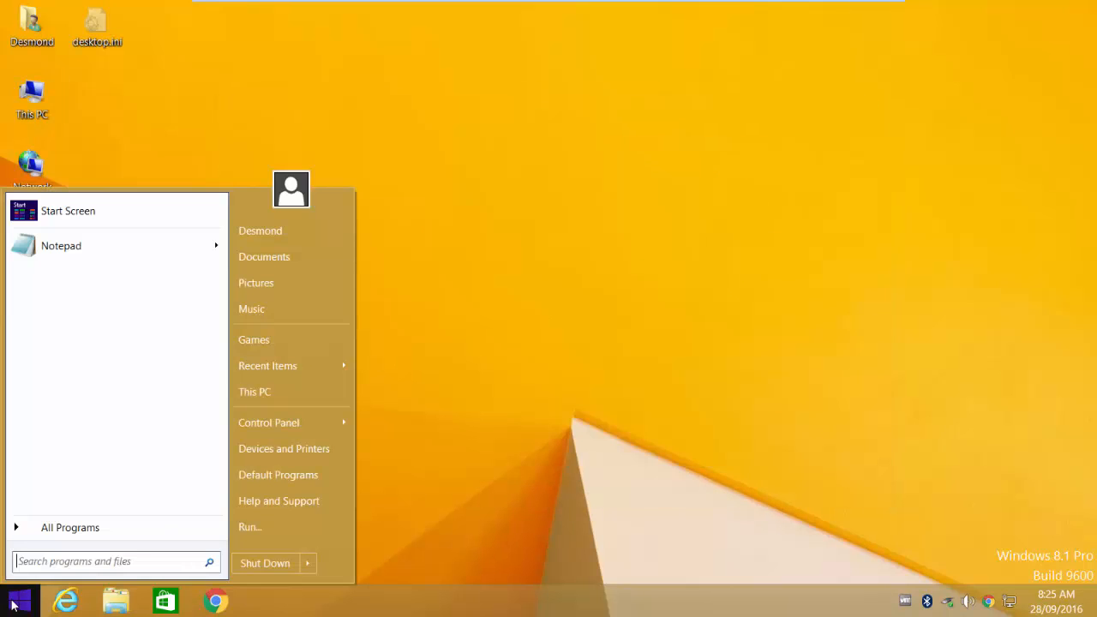
click(255, 392)
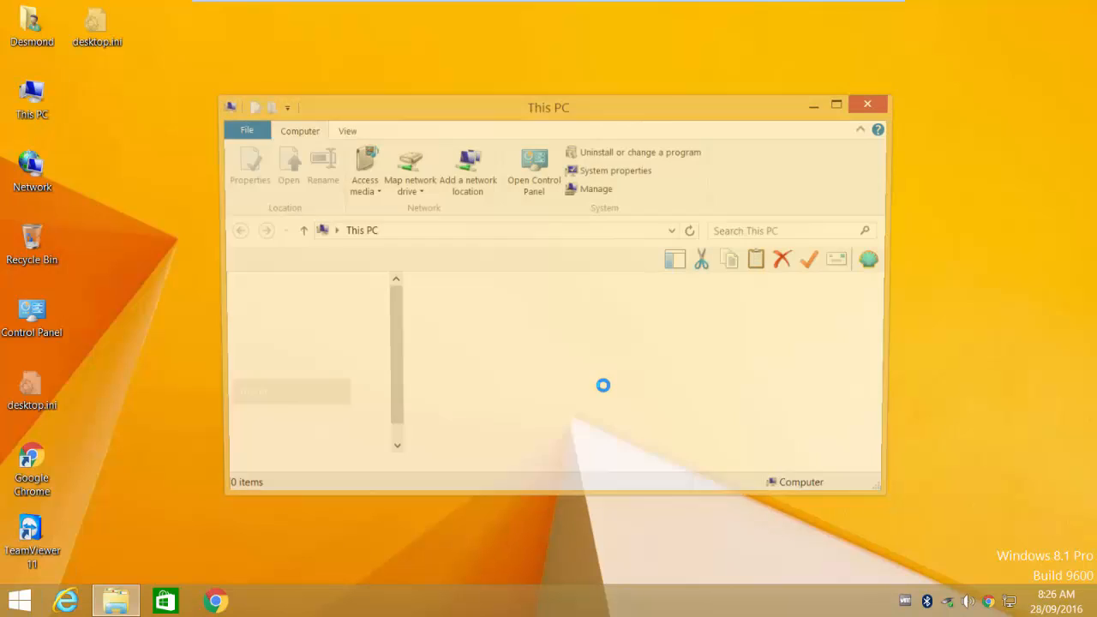
click(866, 103)
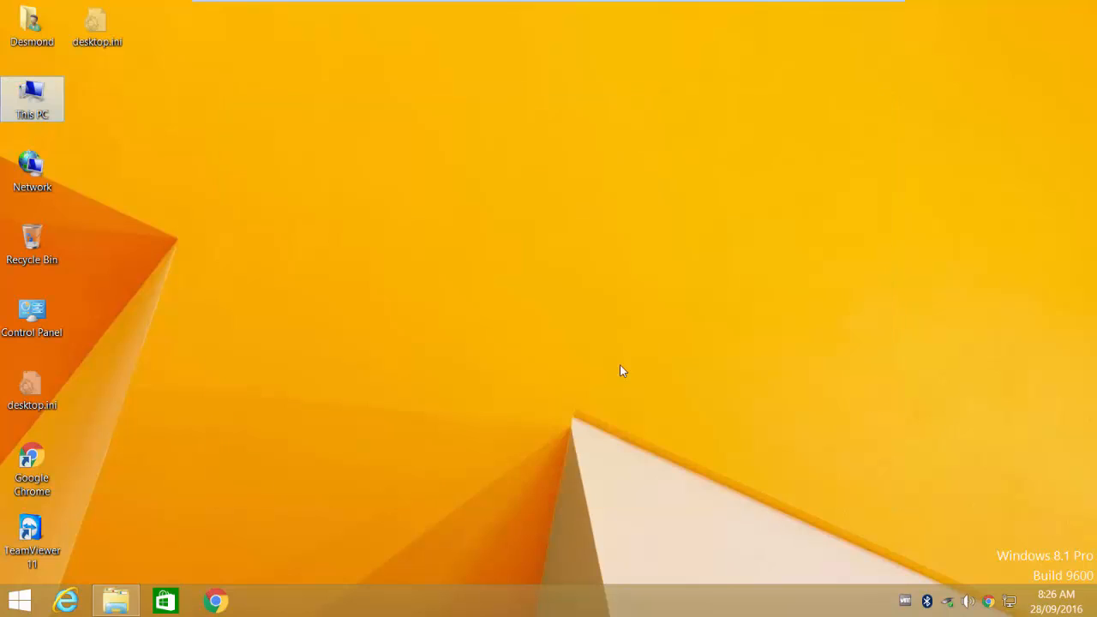
double_click(32, 99)
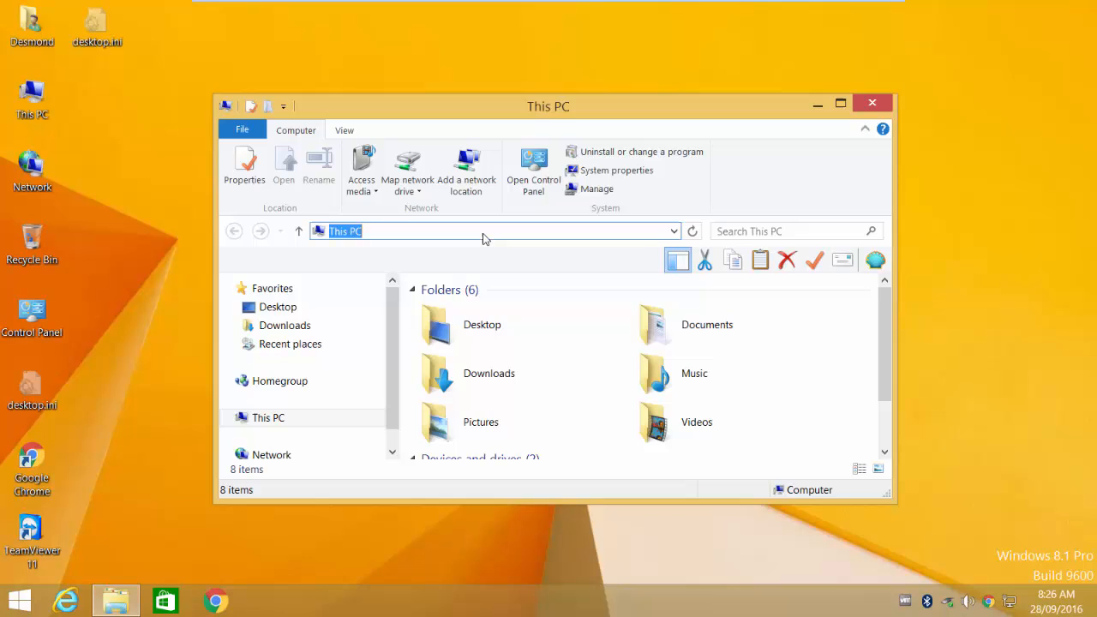
Step: Enter the address \\192.168.1.251 in File Explorer to bring up its credentials prompt
text(\\)
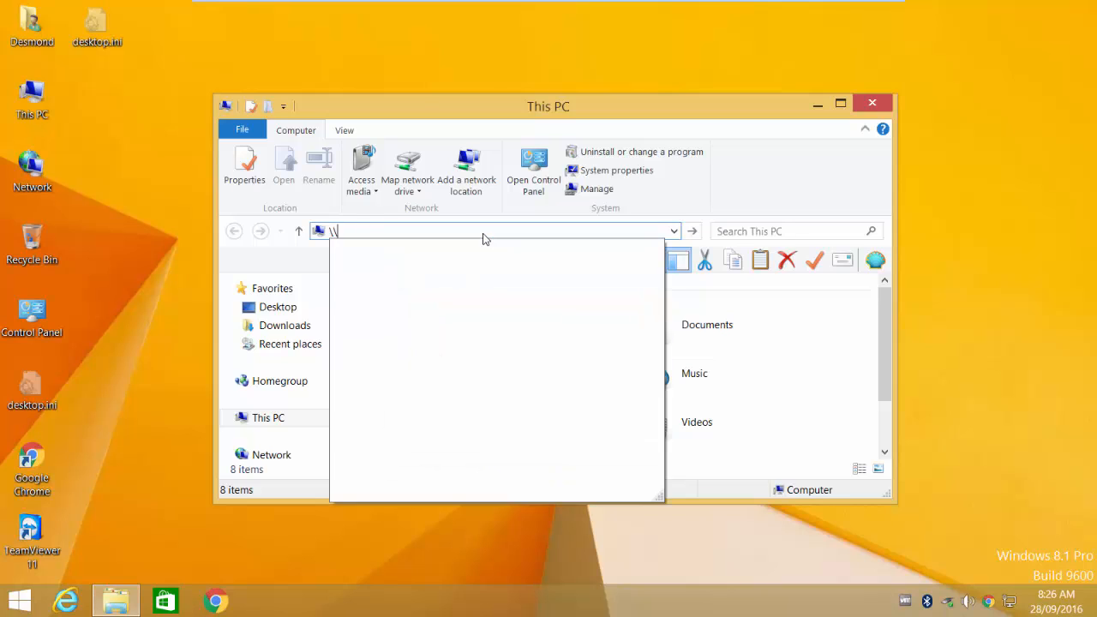
text(192)
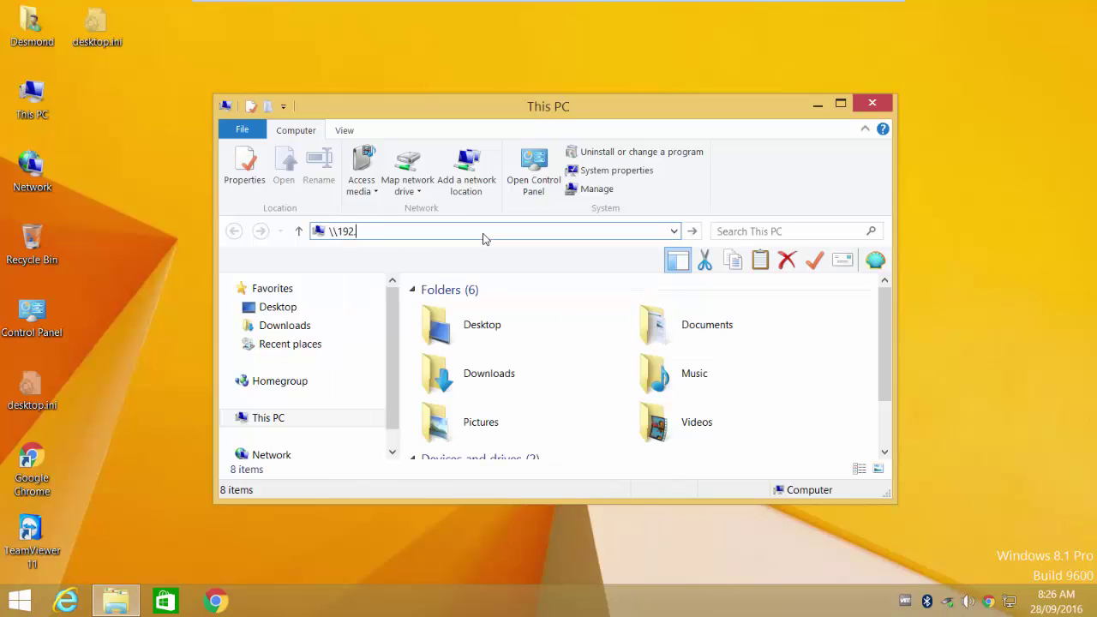
text(.168.1.)
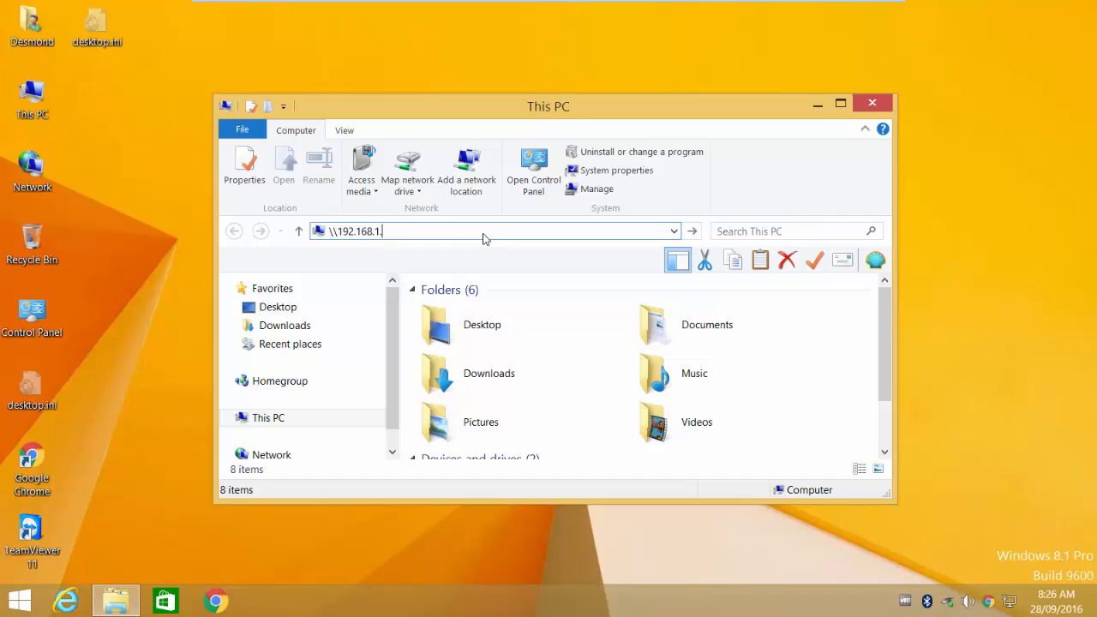
text(251)
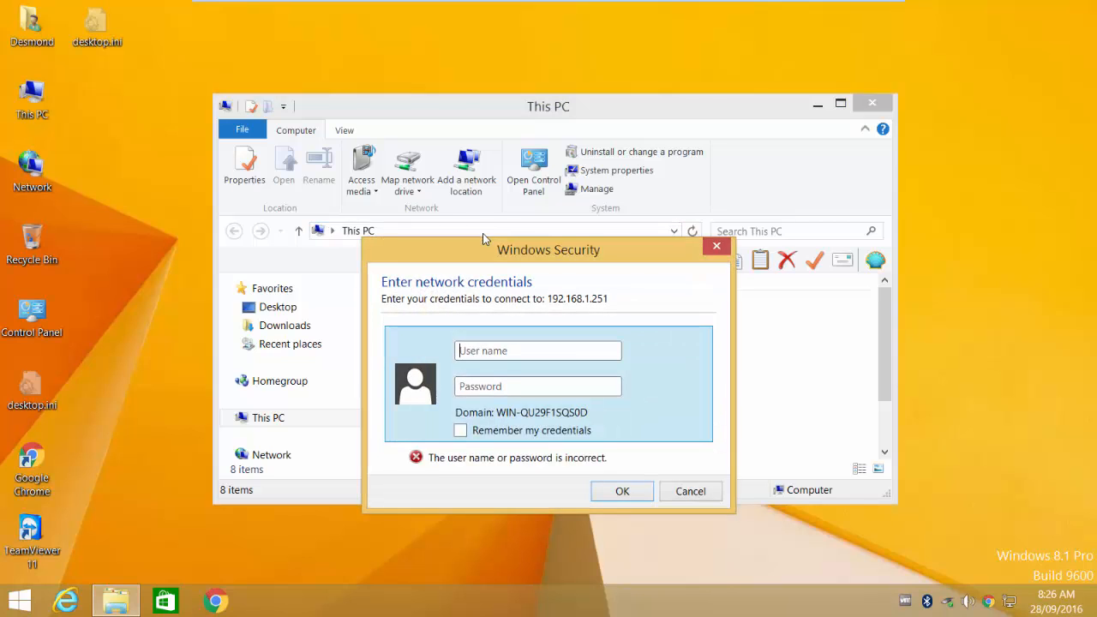
Step: Sign in to 192.168.1.251 as user 'safety' with Remember my credentials ticked
click(537, 351)
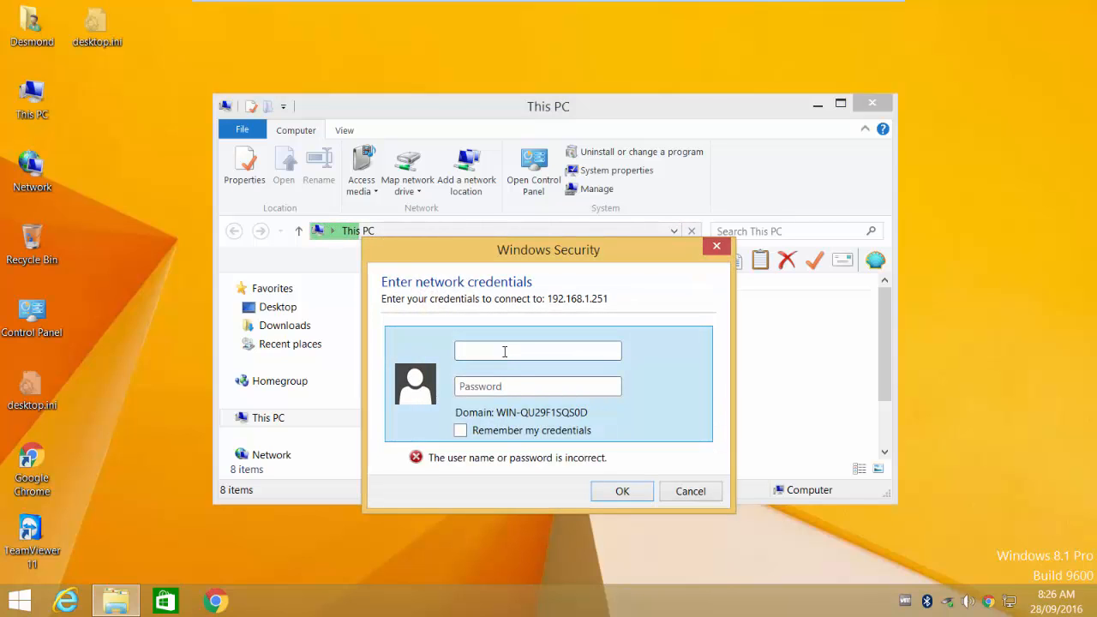
text(s)
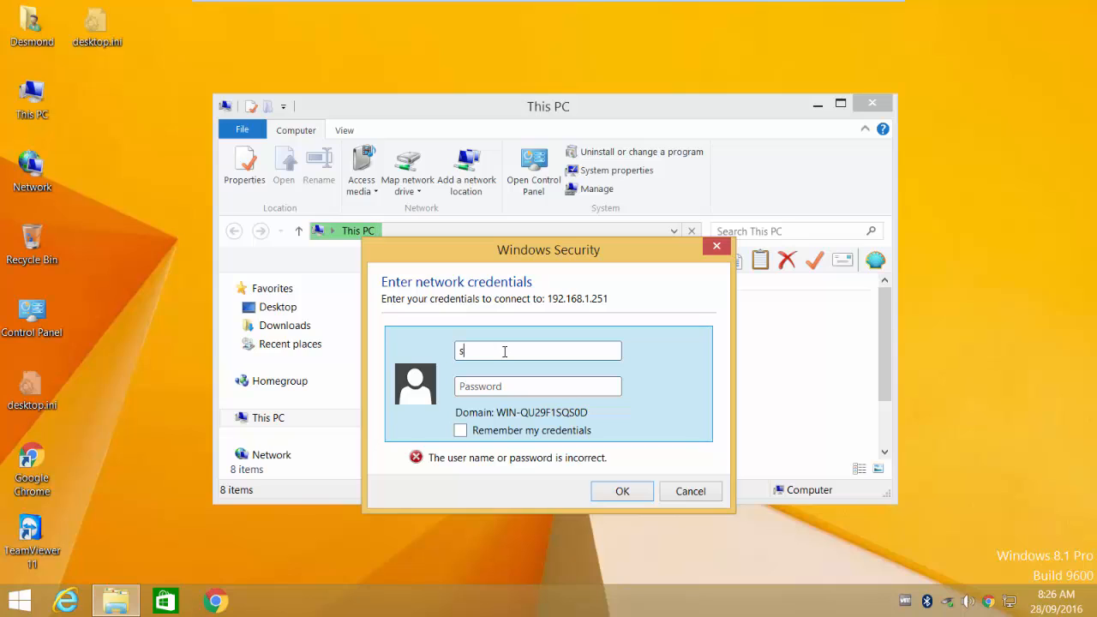
text(afety)
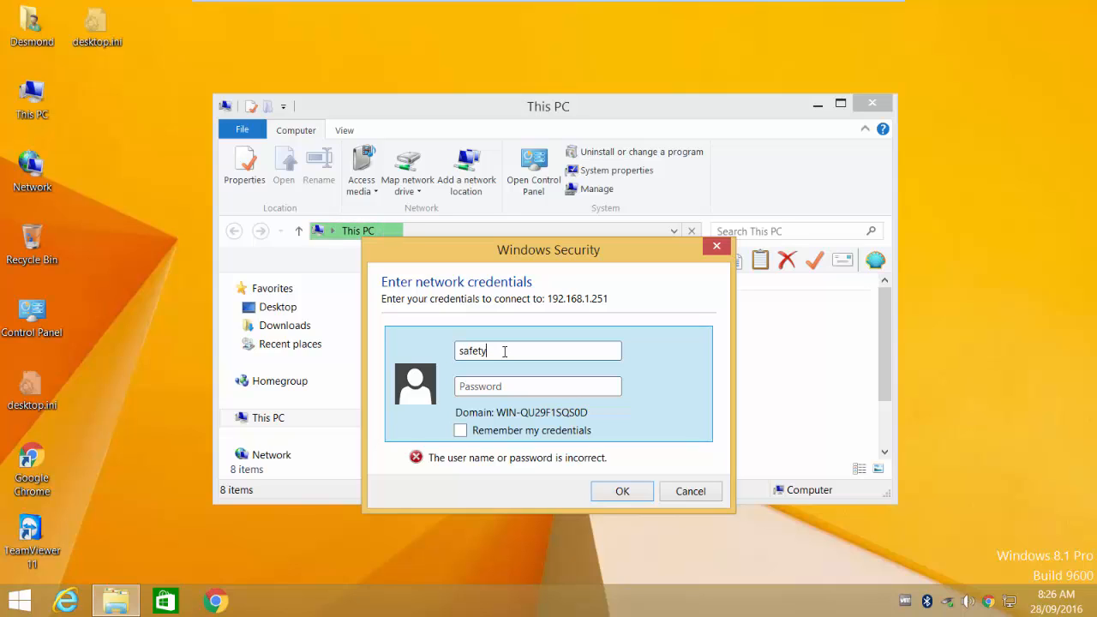
text(••)
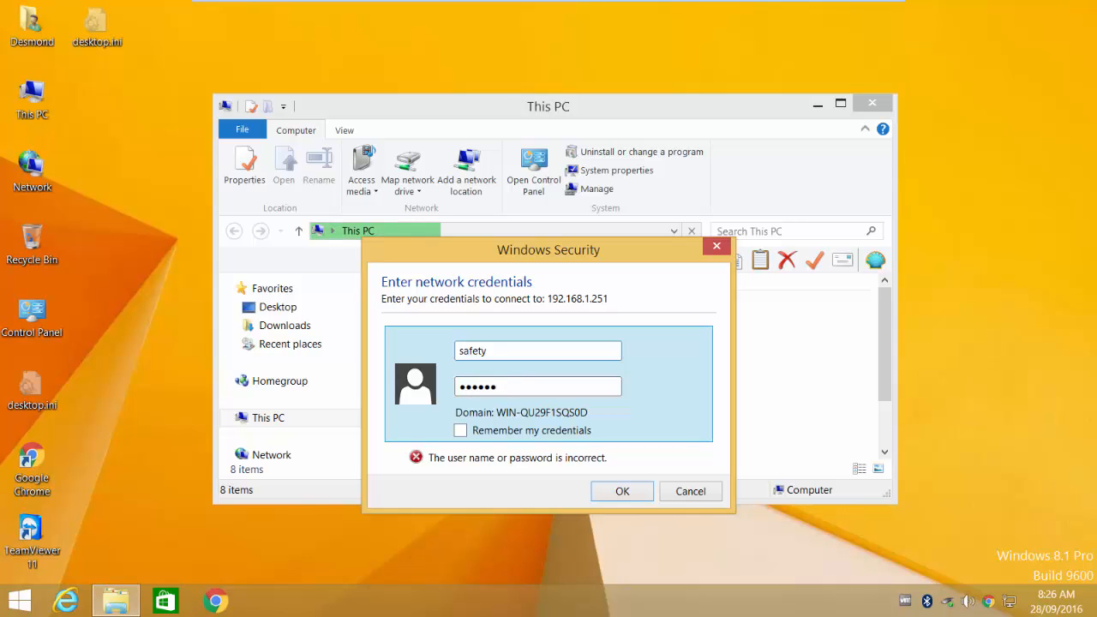
click(460, 430)
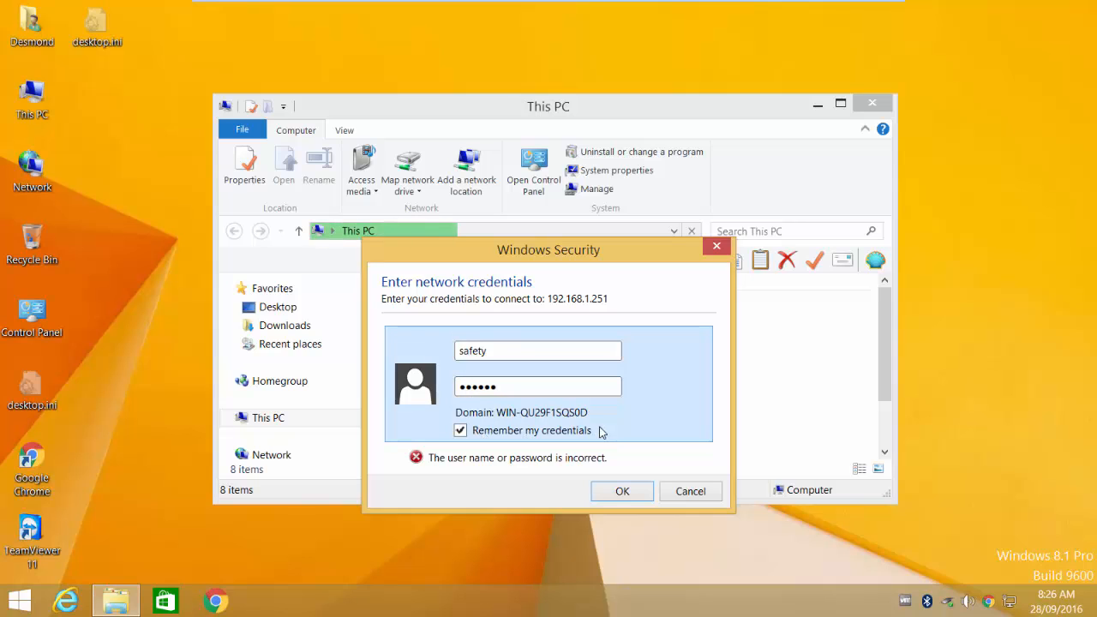
click(460, 430)
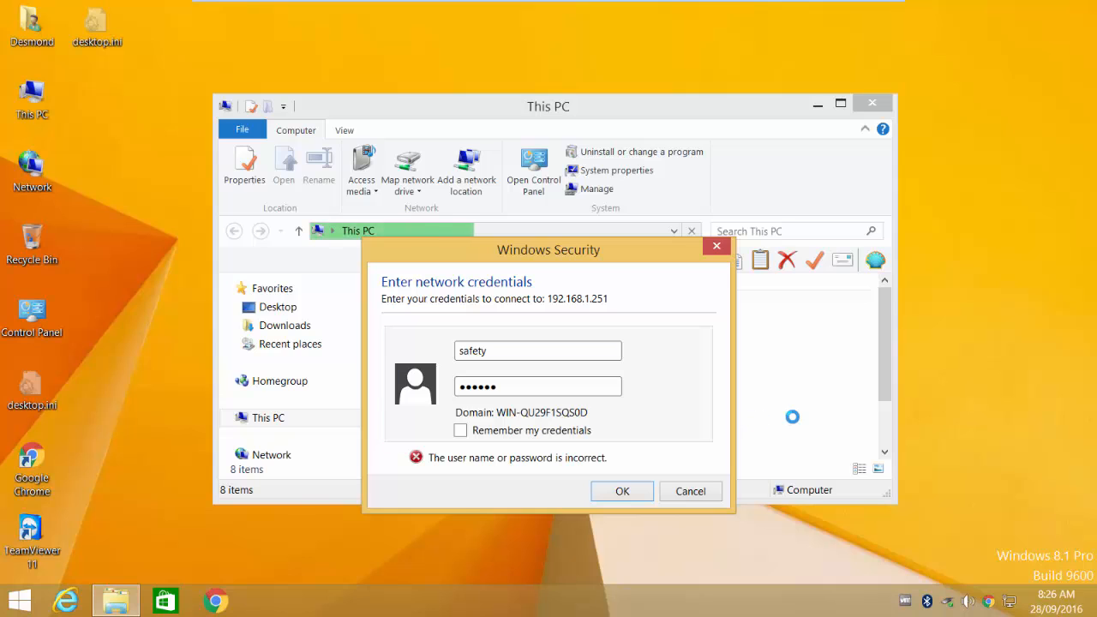
click(621, 491)
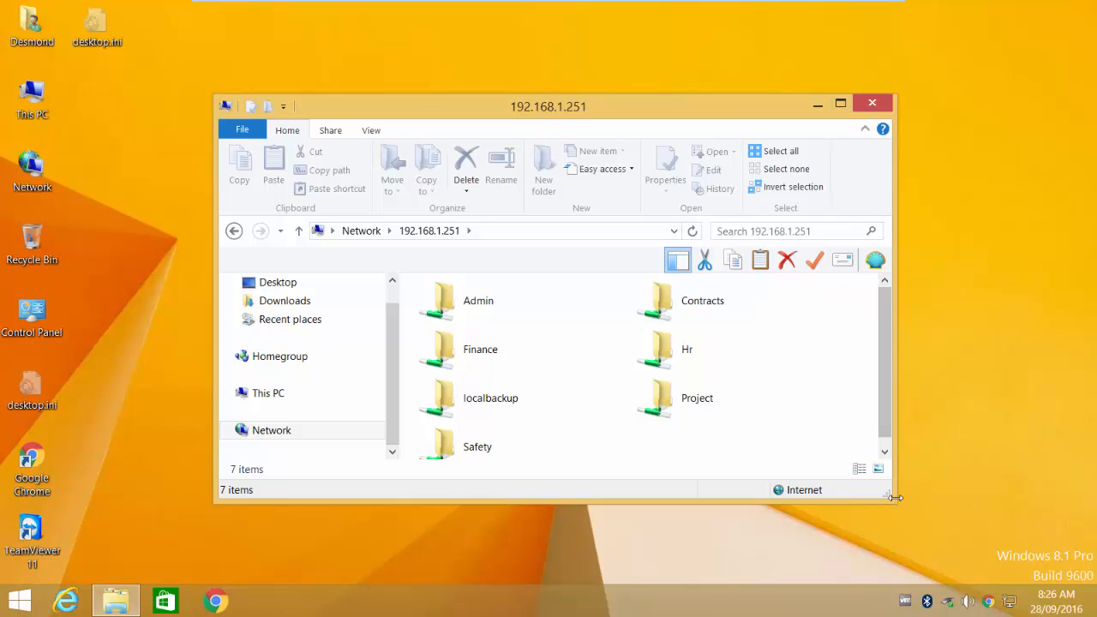
Step: Enlarge the shares window, browse the shares, and cancel the access-denied Project share prompt
drag(891, 497, 979, 546)
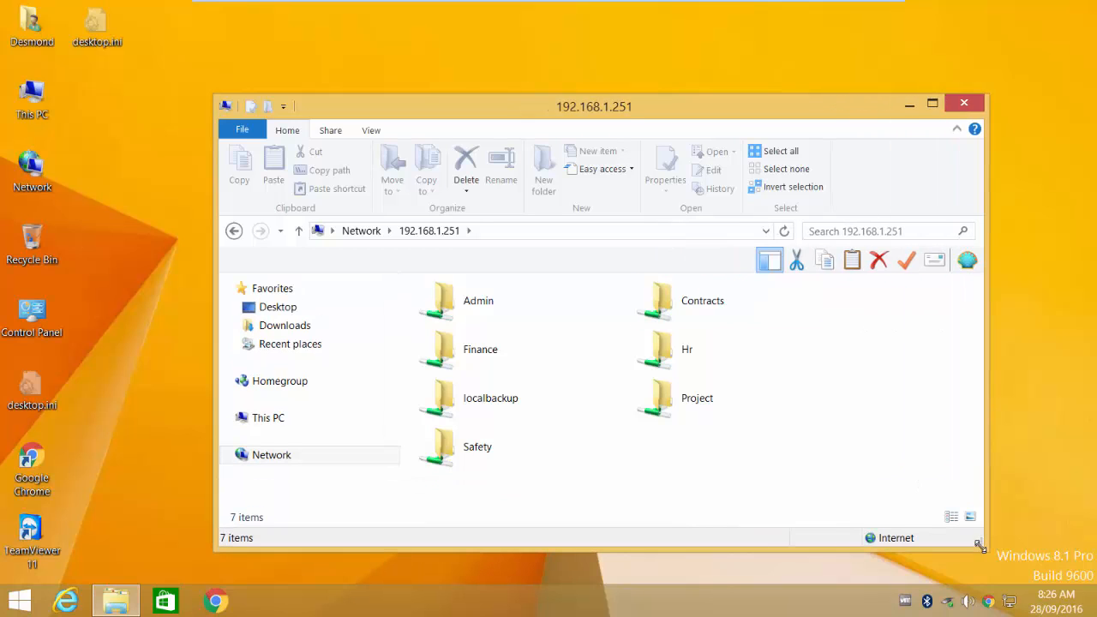
click(477, 447)
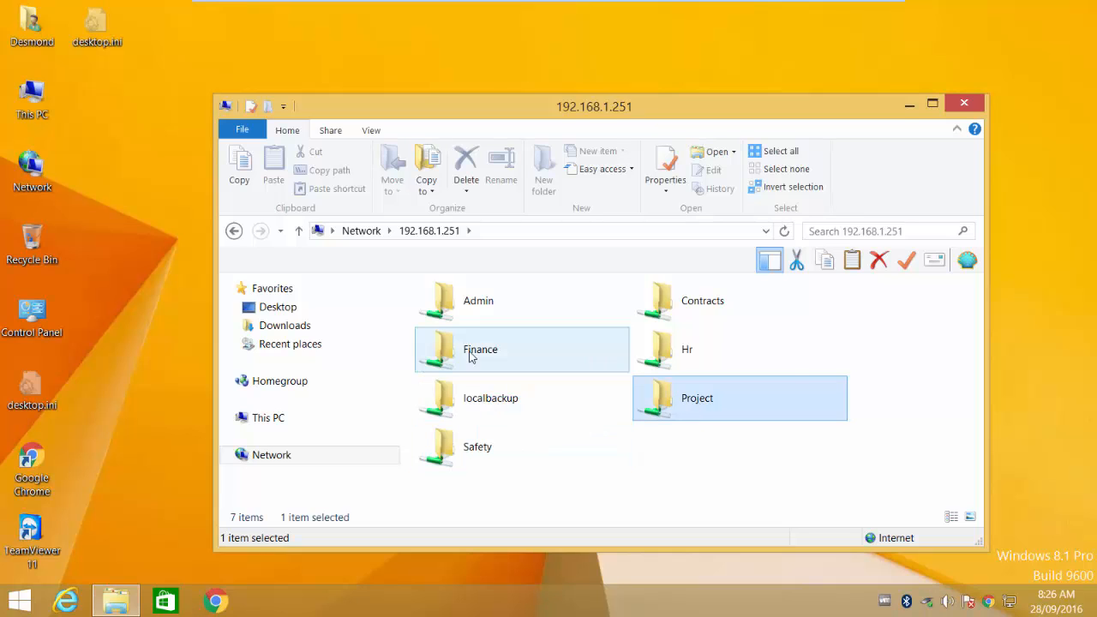
click(702, 300)
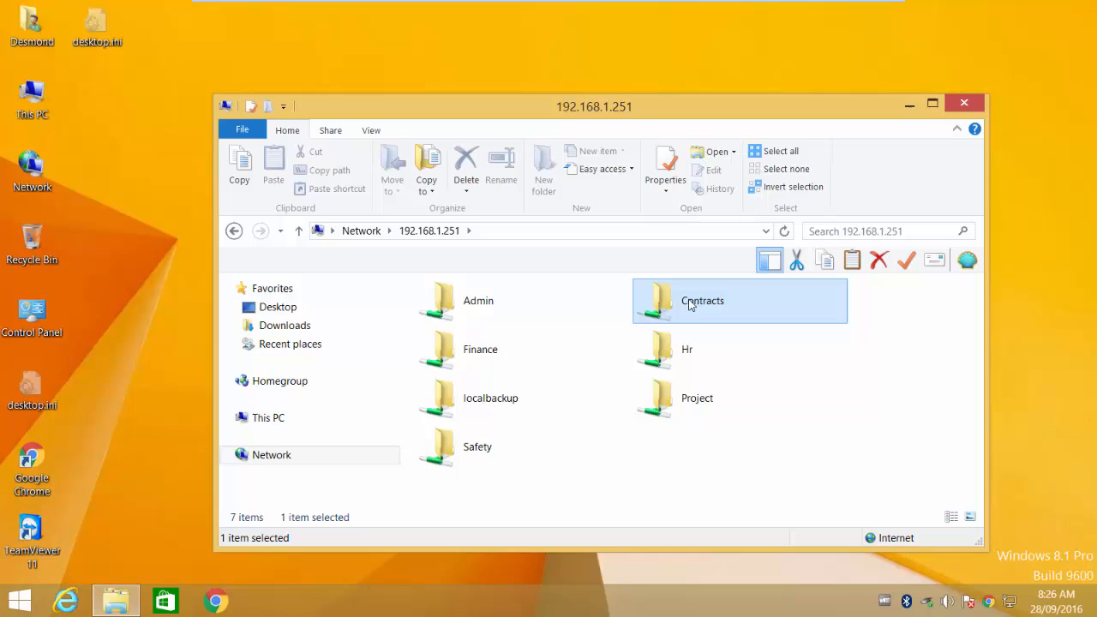
click(477, 446)
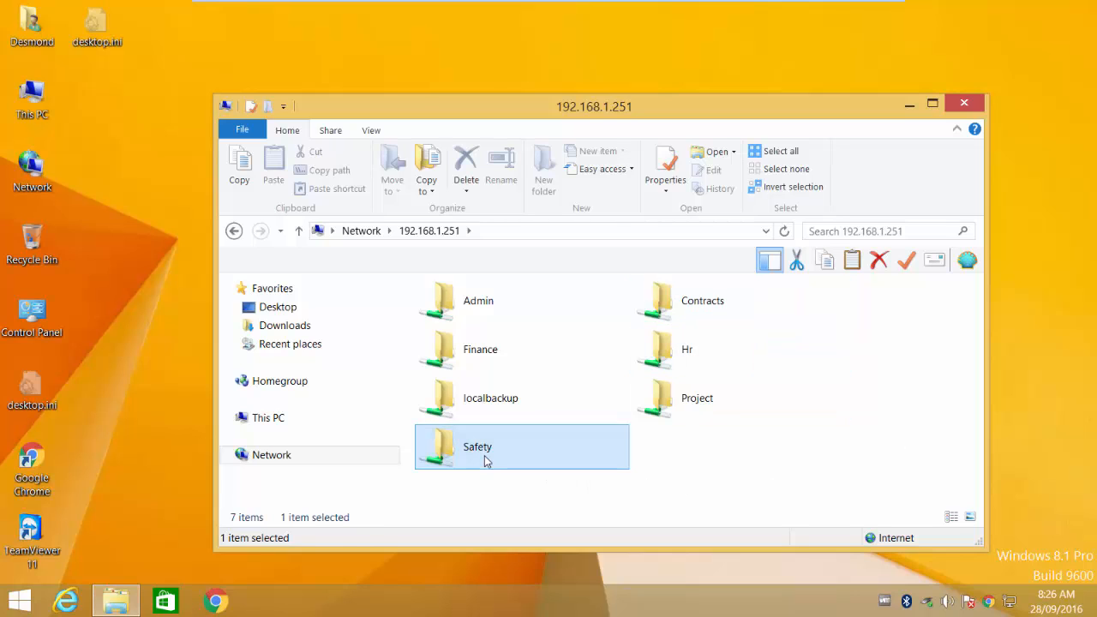
double_click(477, 447)
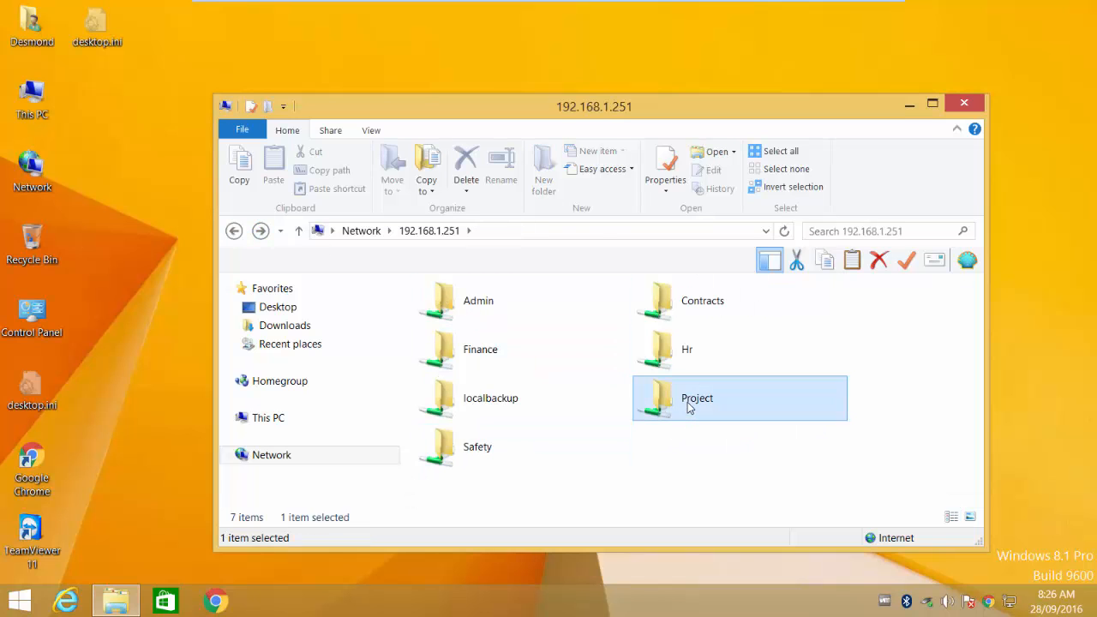
double_click(697, 397)
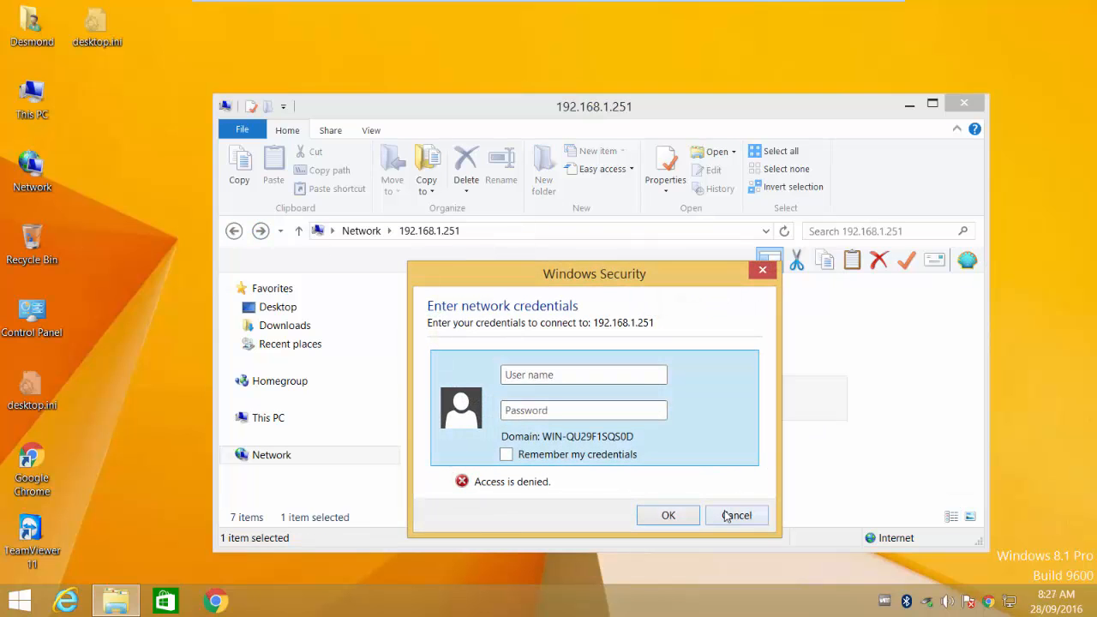
click(736, 515)
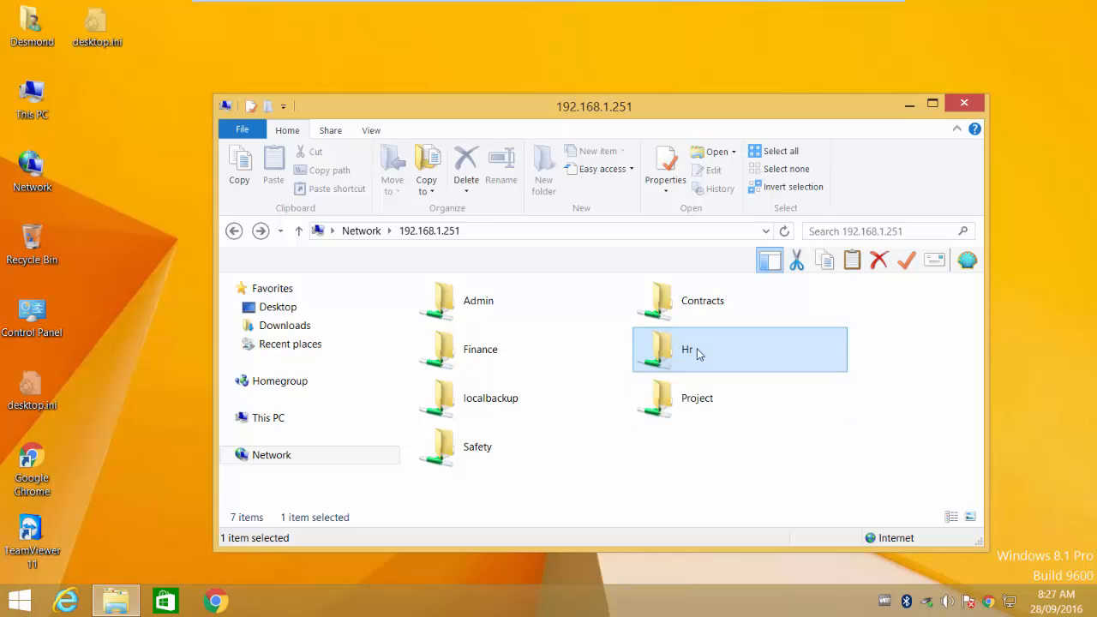
mouse_move(739, 489)
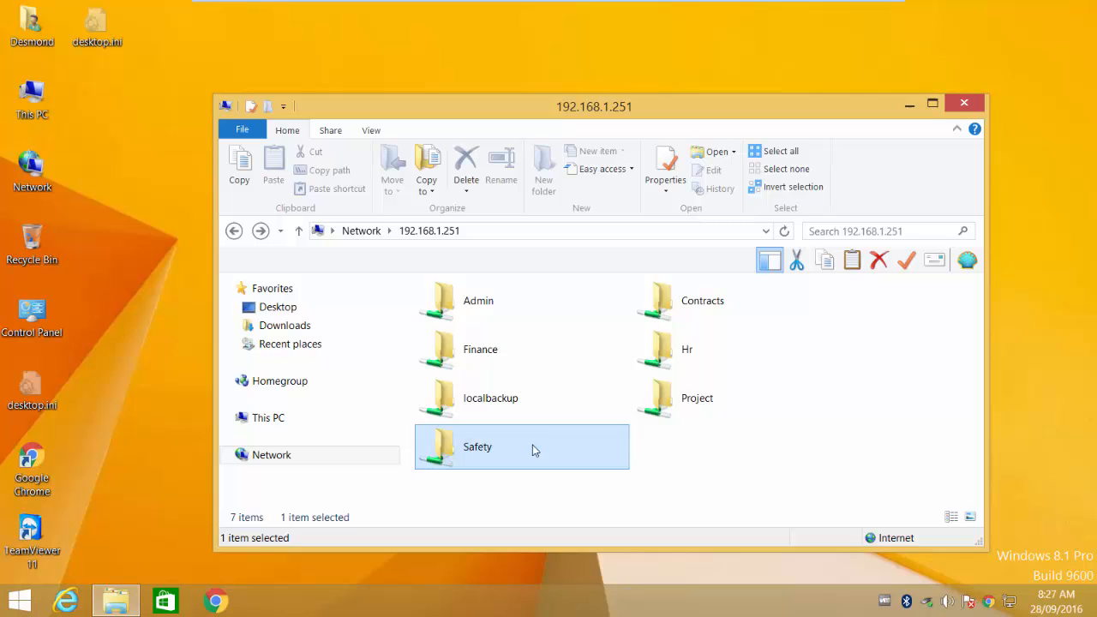
Step: Map the Safety share as drive Z: with Reconnect at sign-in enabled
right_click(477, 446)
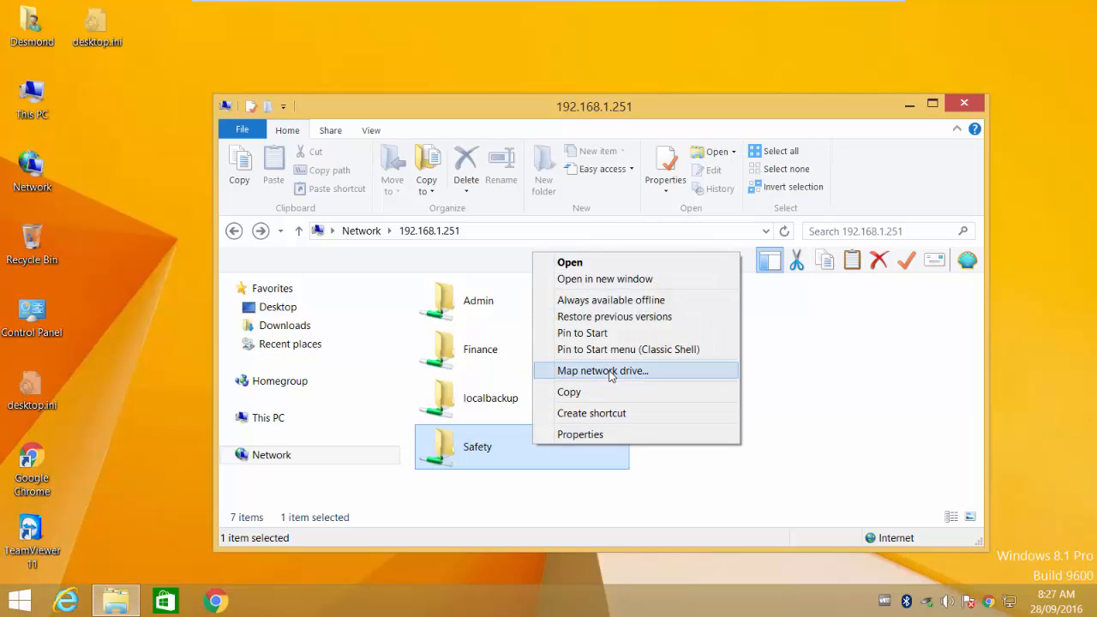
click(603, 370)
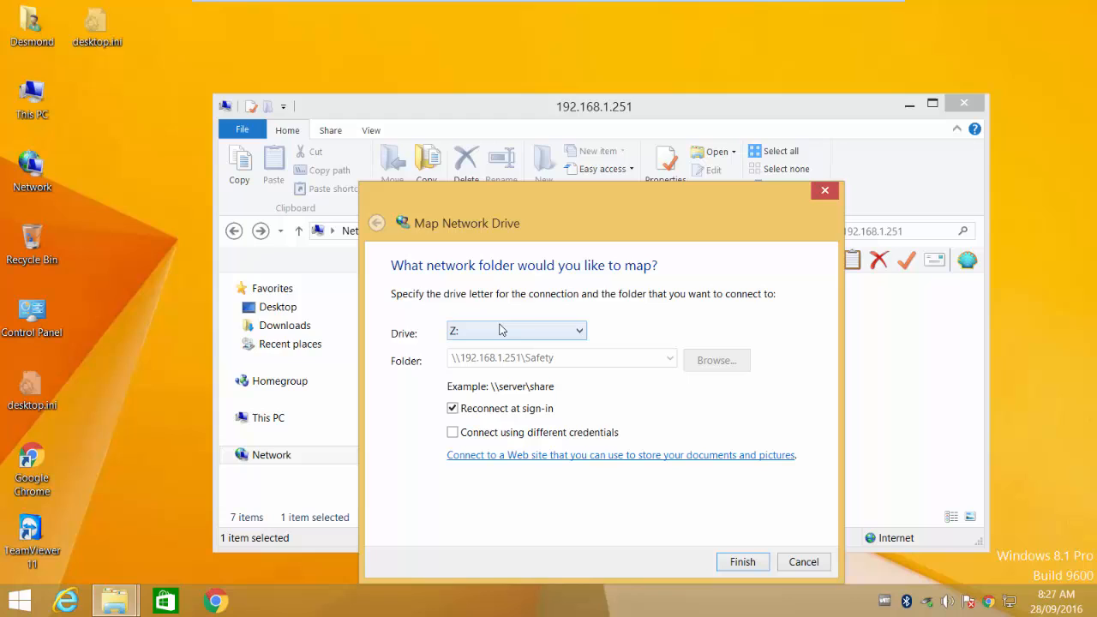
mouse_move(732, 540)
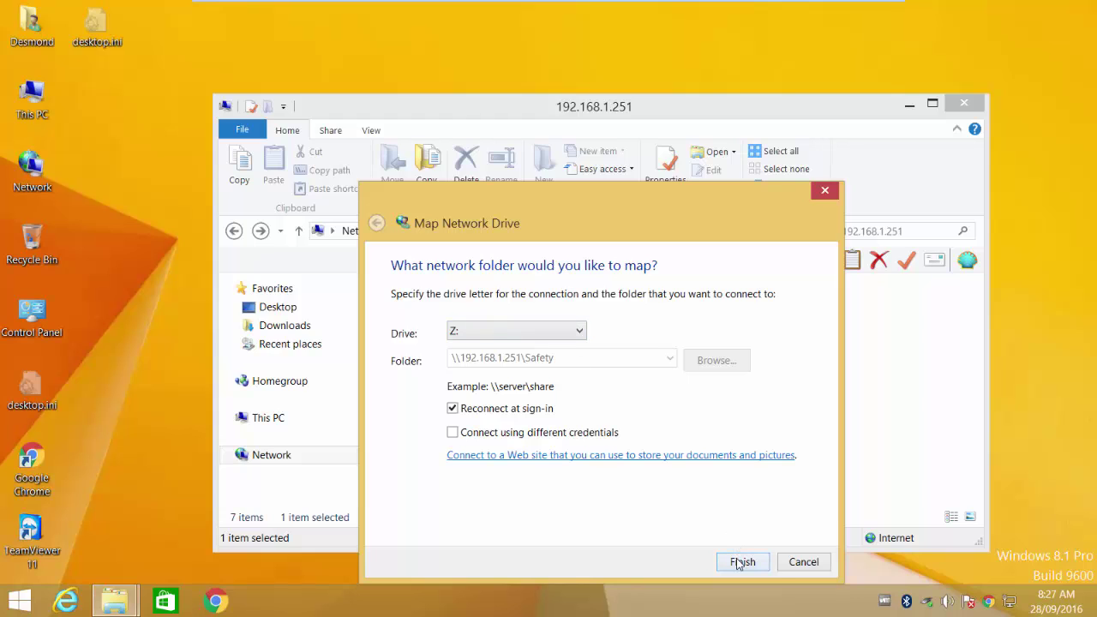
click(742, 561)
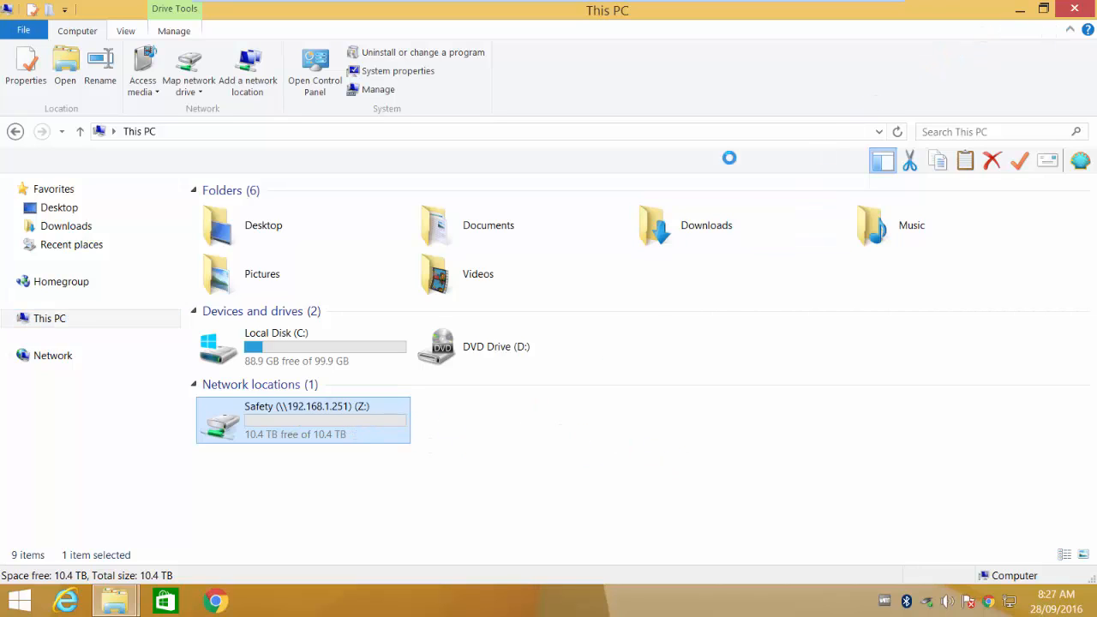
Step: Create a desktop shortcut from the Safety (Z:) network location in This PC
right_click(302, 419)
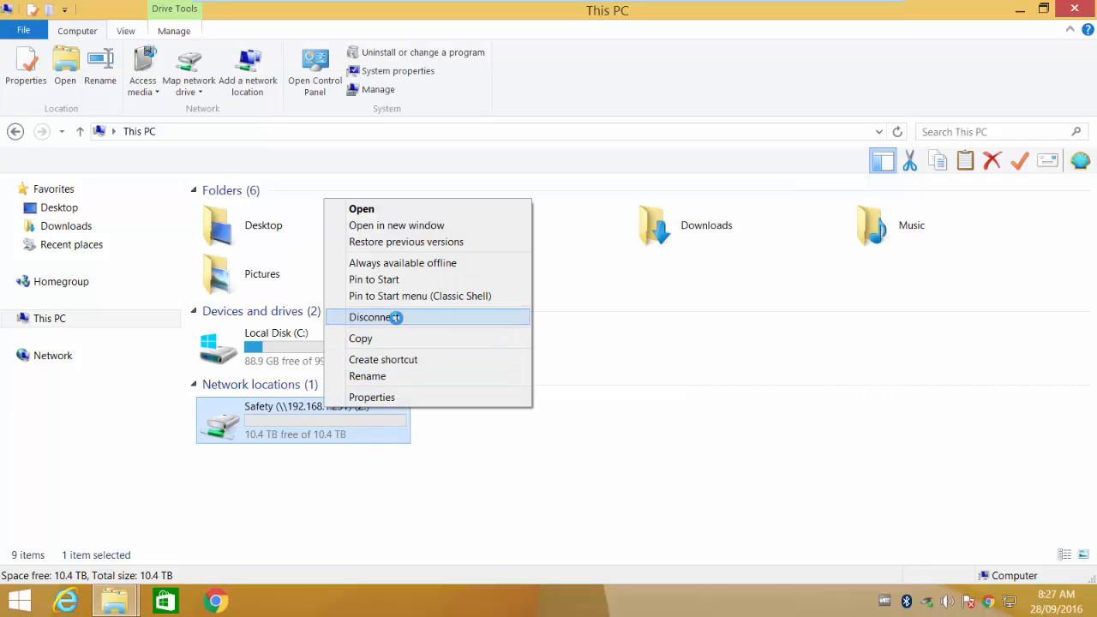
click(376, 317)
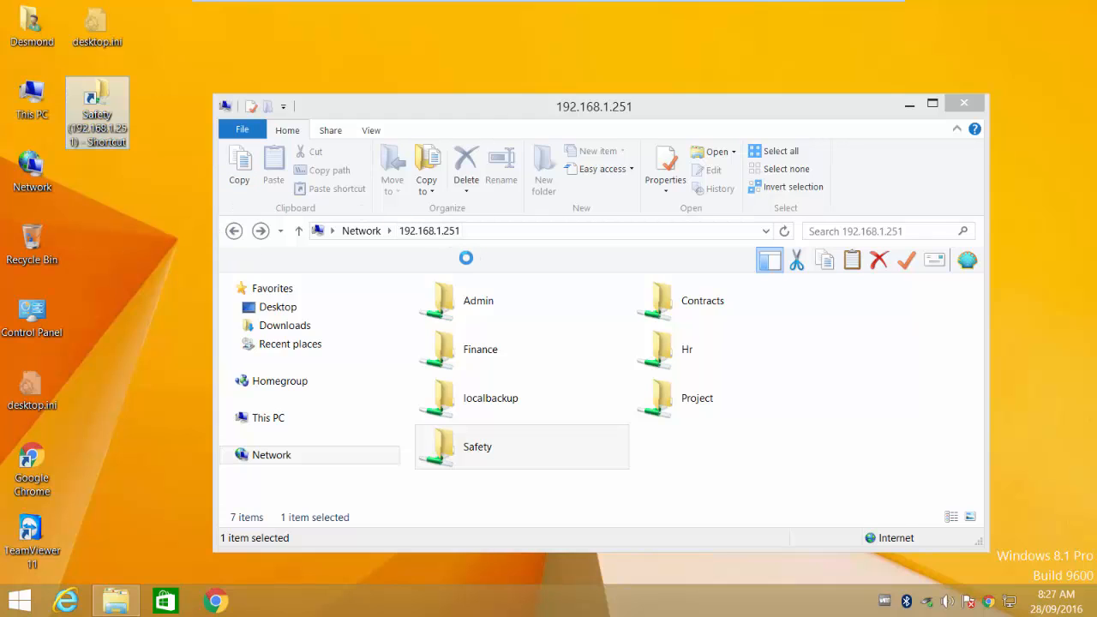
Step: Rename the new desktop shortcut to 'Safety'
right_click(97, 111)
text(Safety)
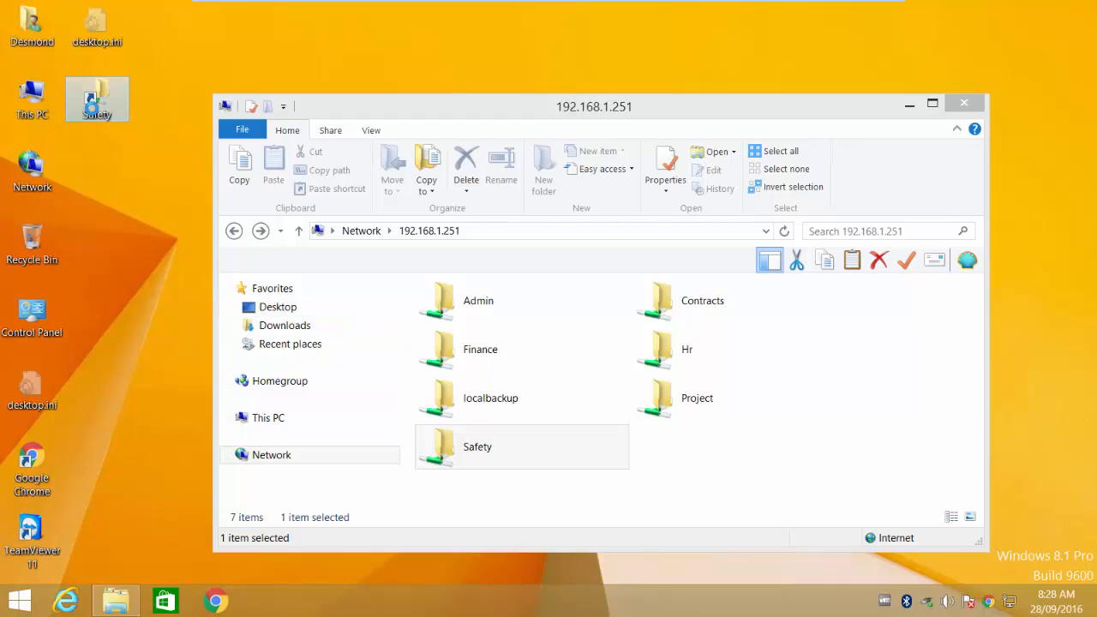
double_click(477, 447)
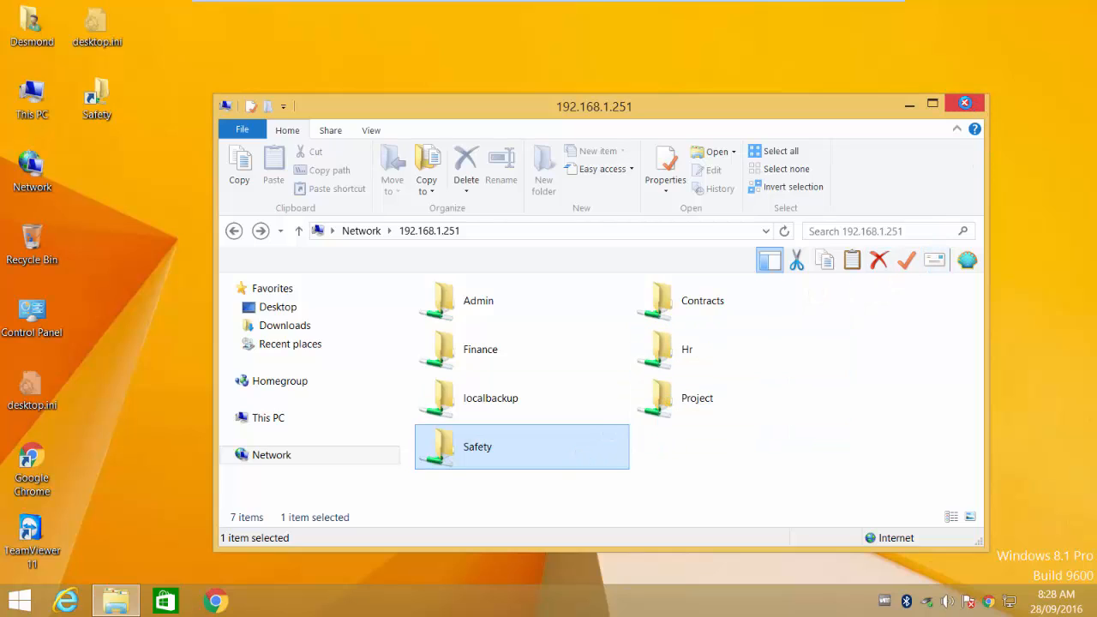
mouse_move(963, 102)
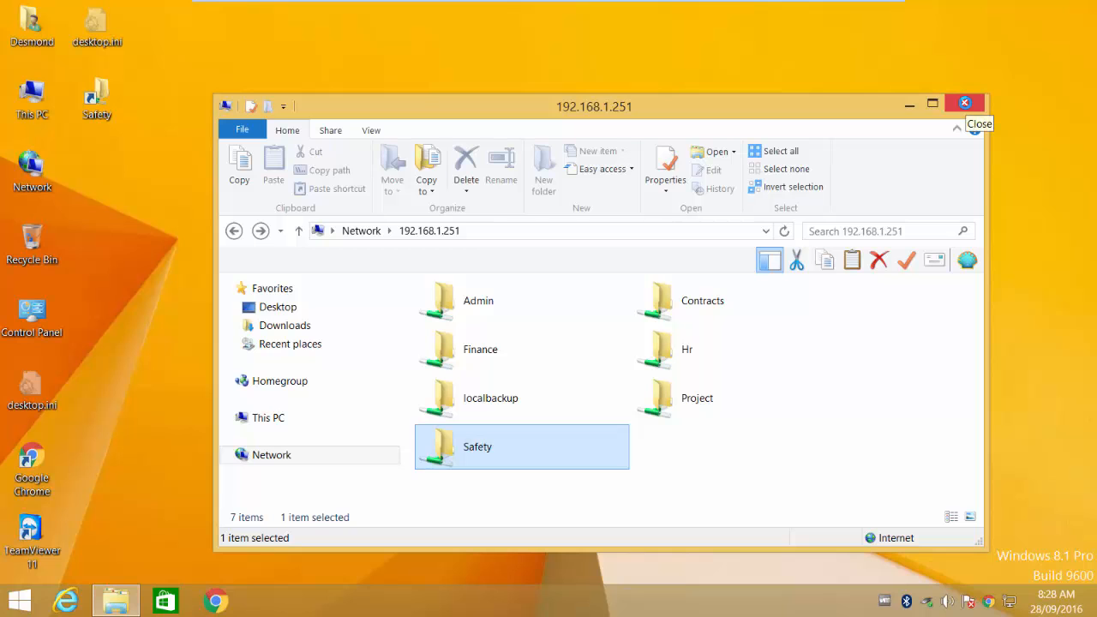